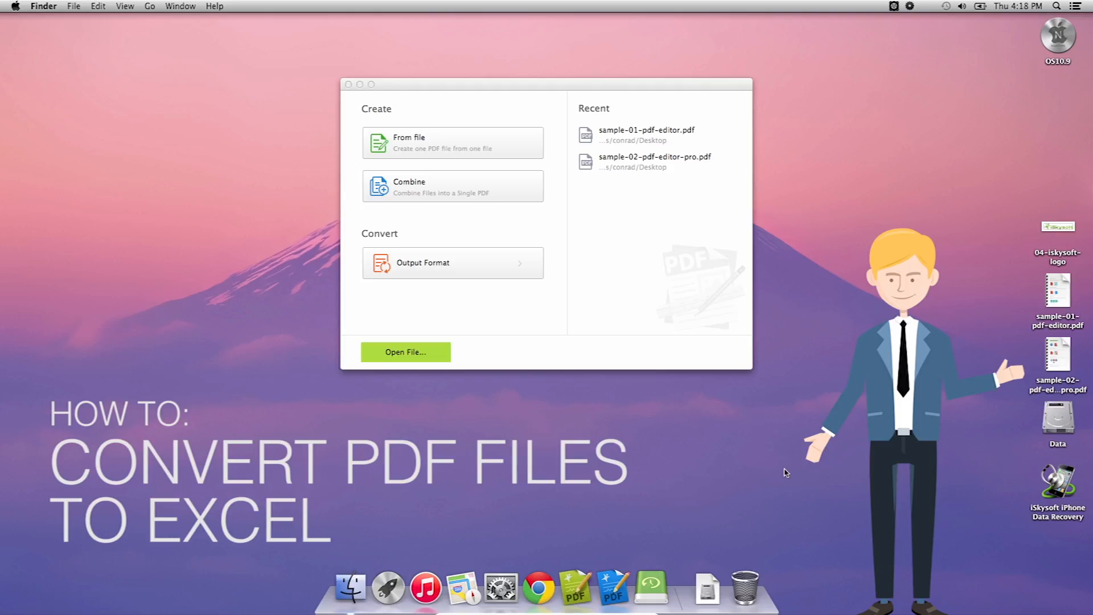
pyautogui.moveTo(575, 594)
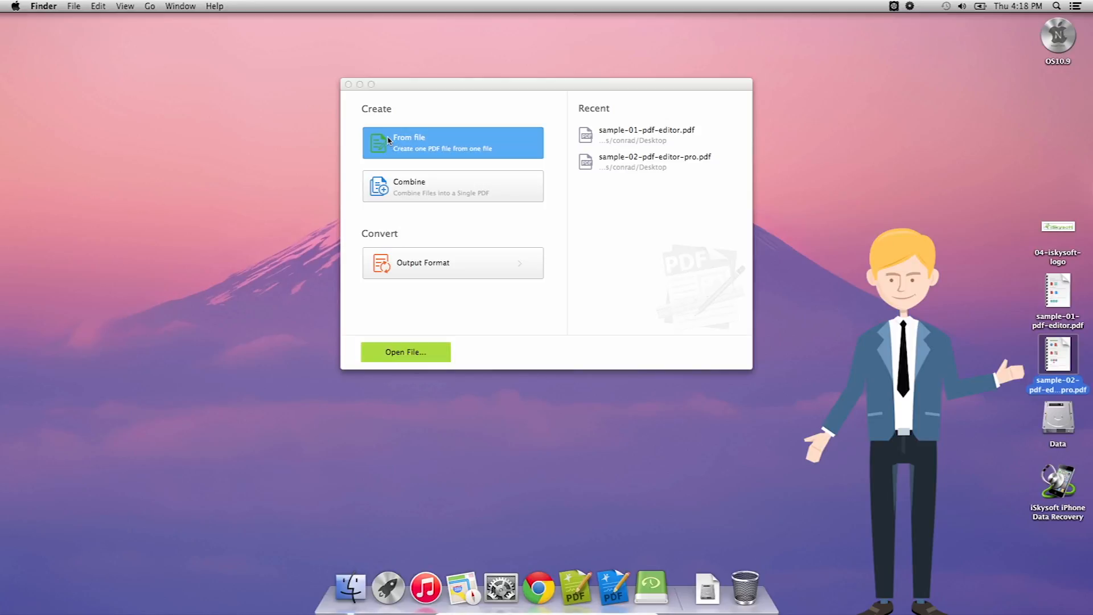
pyautogui.moveTo(452, 317)
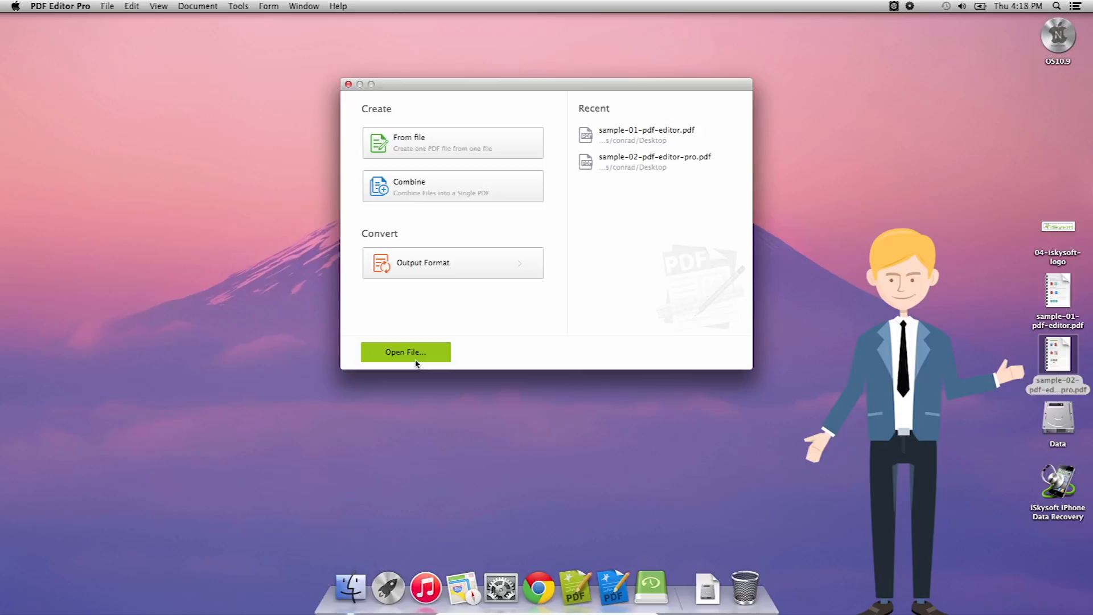
# Browse the Desktop and select sample-02-pdf-editor-pro.pdf to open
pyautogui.click(405, 352)
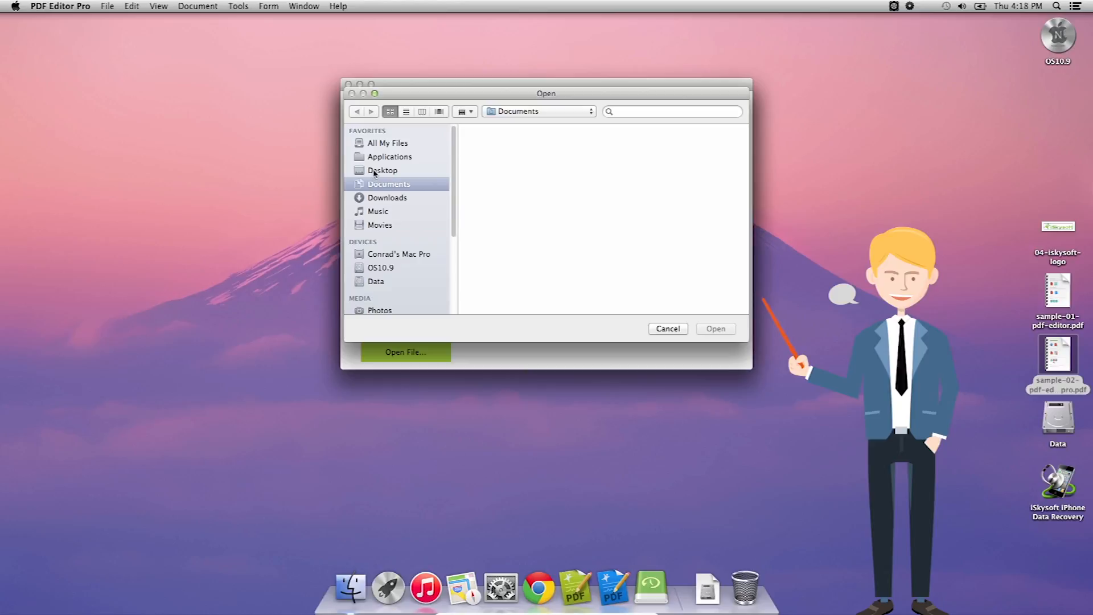
pyautogui.click(382, 170)
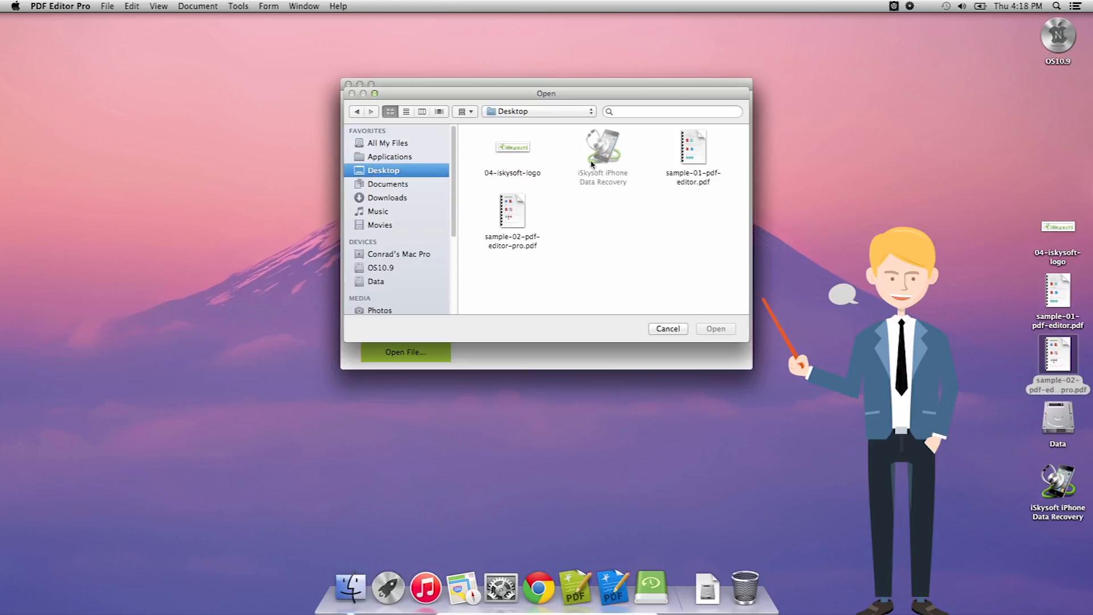
pyautogui.moveTo(695, 164)
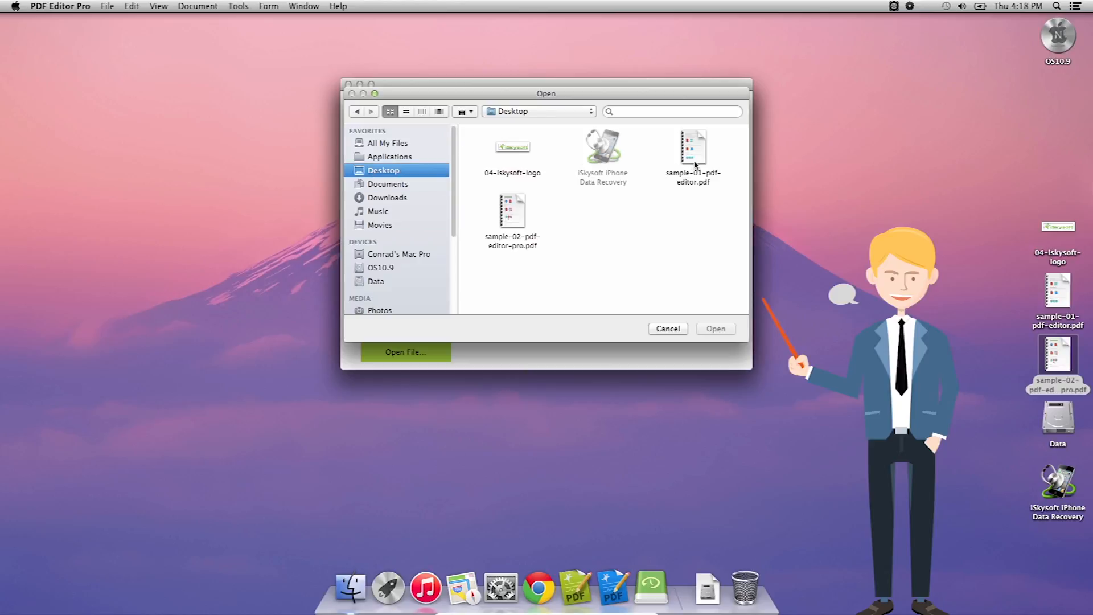
pyautogui.click(512, 210)
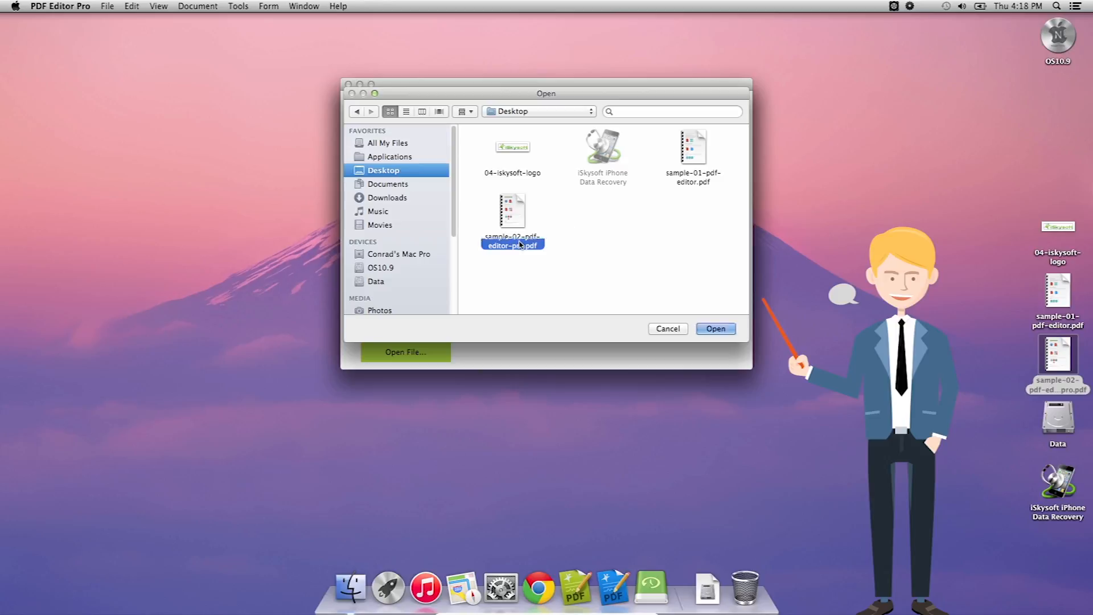
# Load sample-02-pdf-editor-pro.pdf from the Open dialog
pyautogui.click(715, 329)
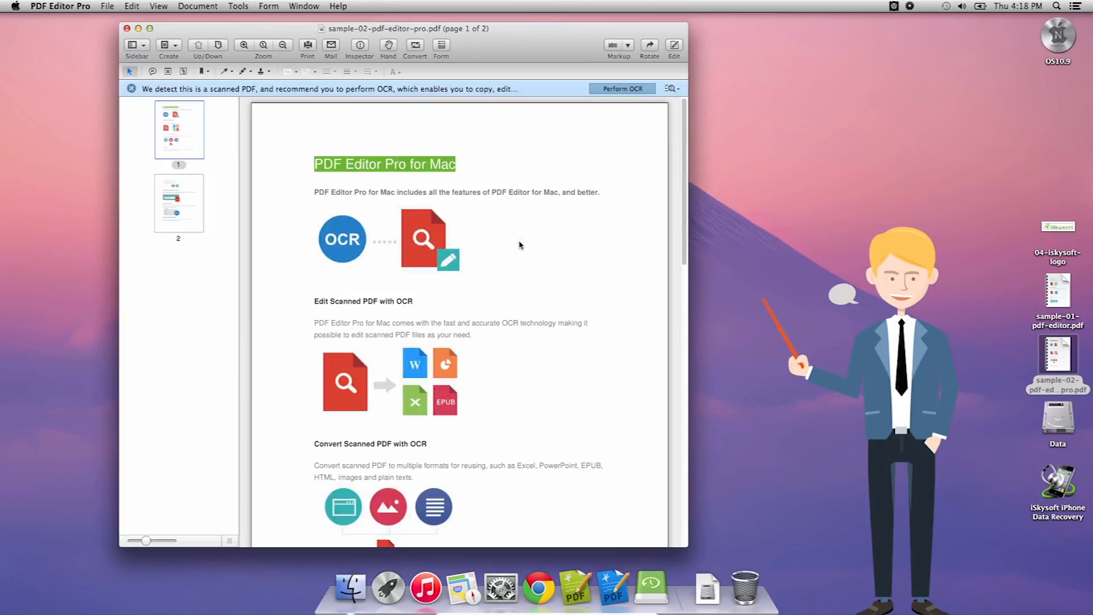
pyautogui.moveTo(573, 267)
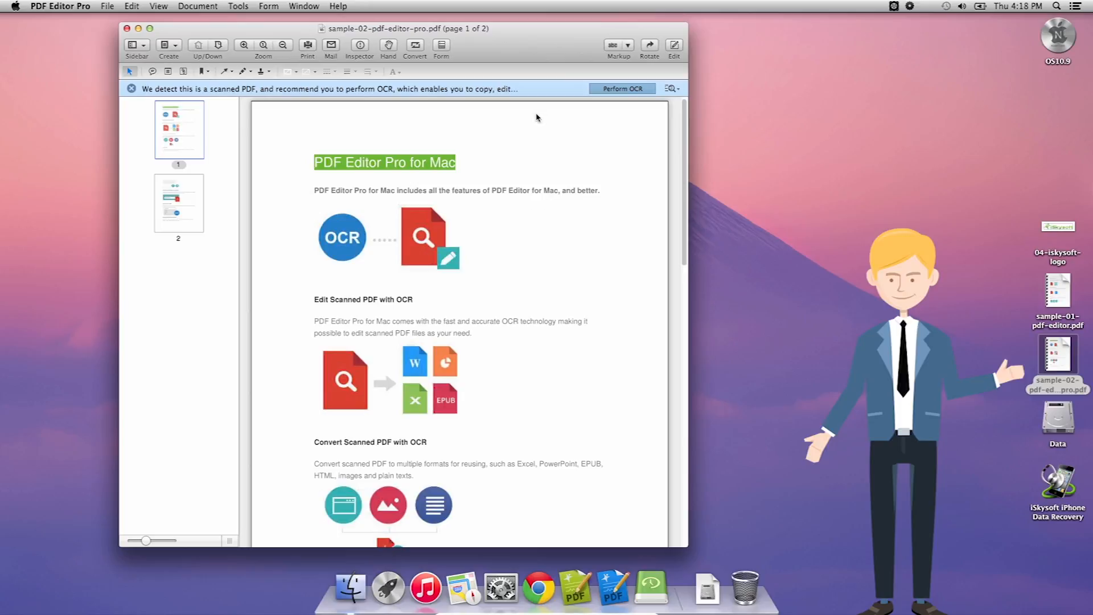
pyautogui.moveTo(651, 104)
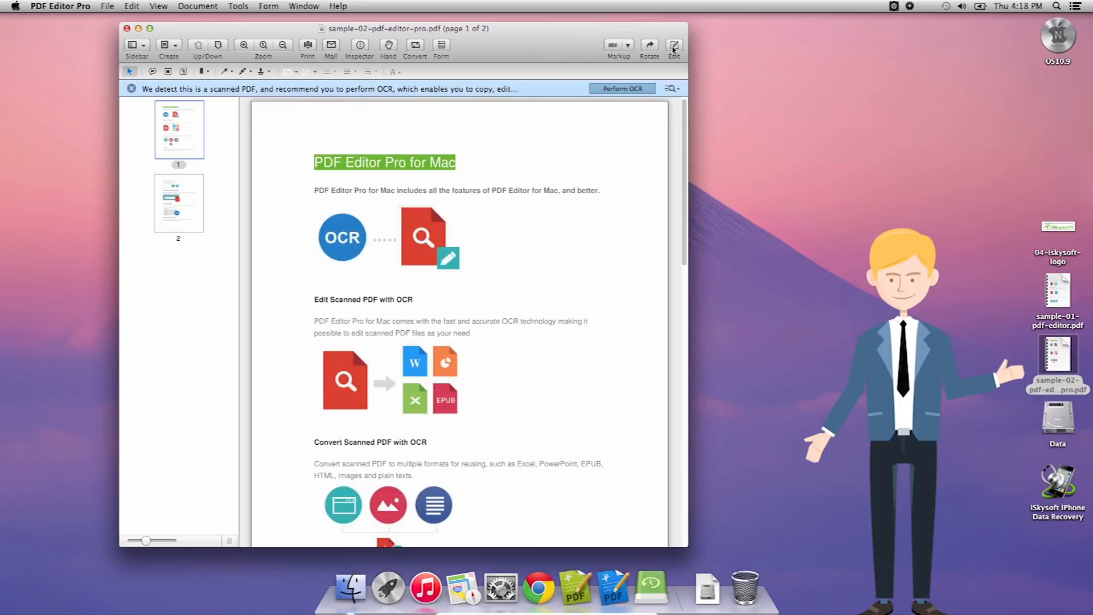
# Turn on Edit mode so page 1's content can be edited
pyautogui.click(675, 45)
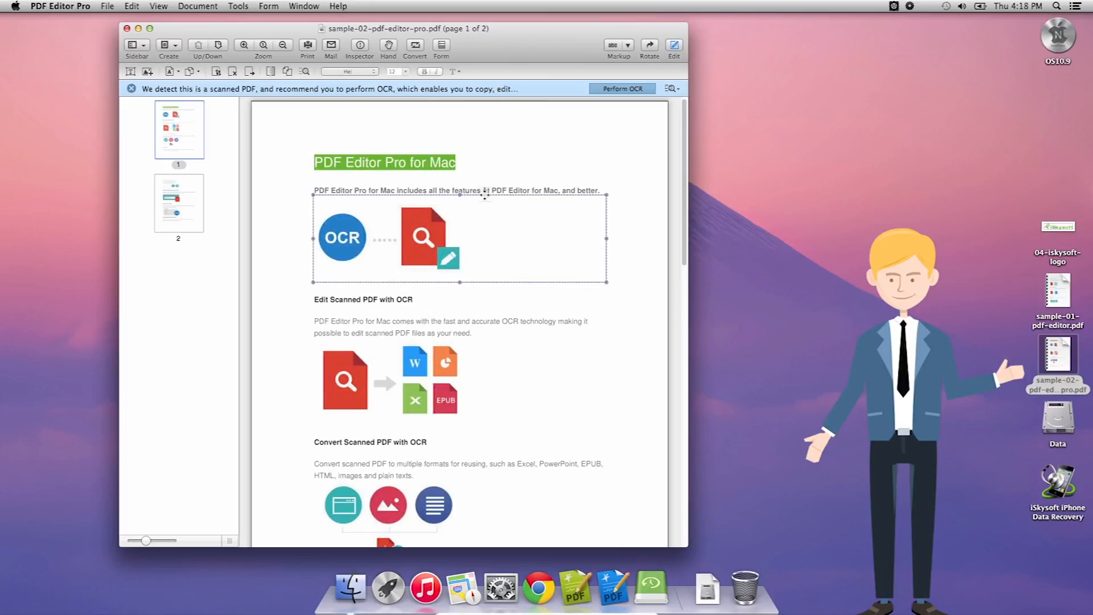
pyautogui.click(457, 190)
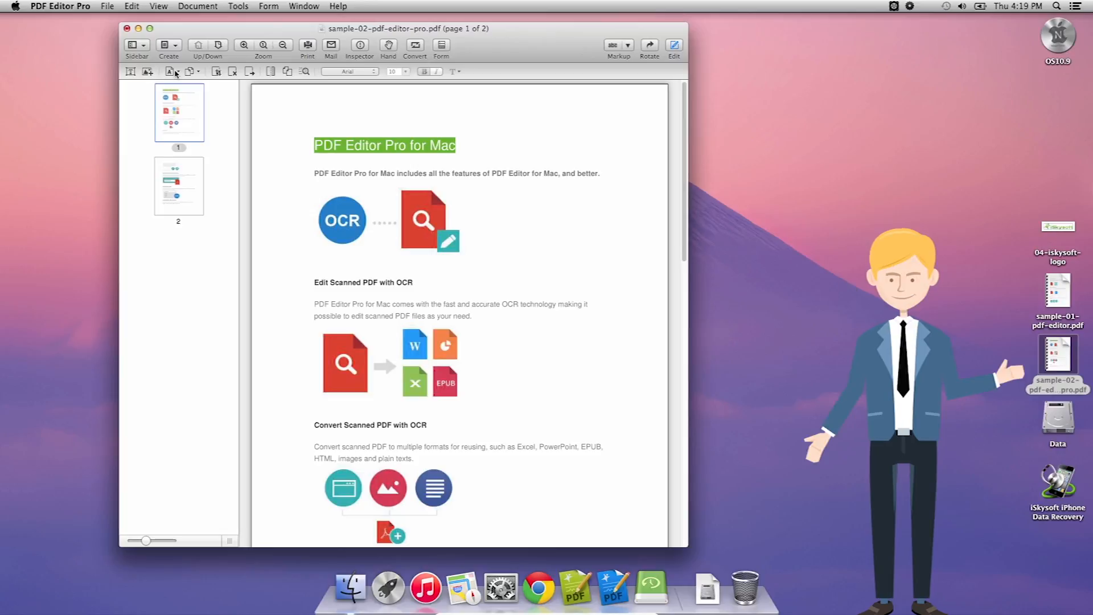
pyautogui.moveTo(196, 72)
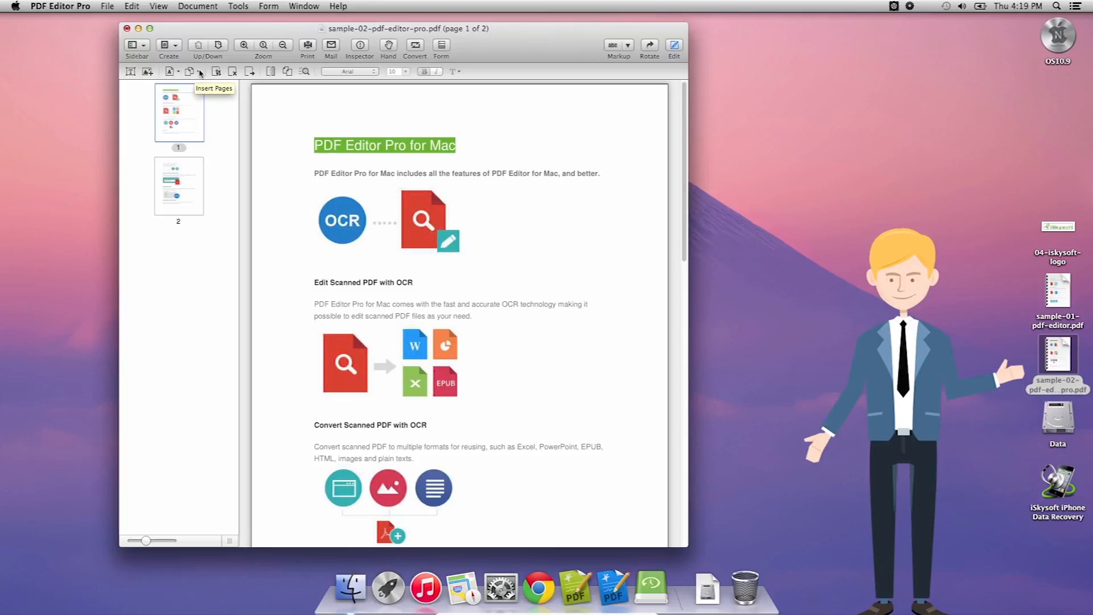
pyautogui.moveTo(233, 71)
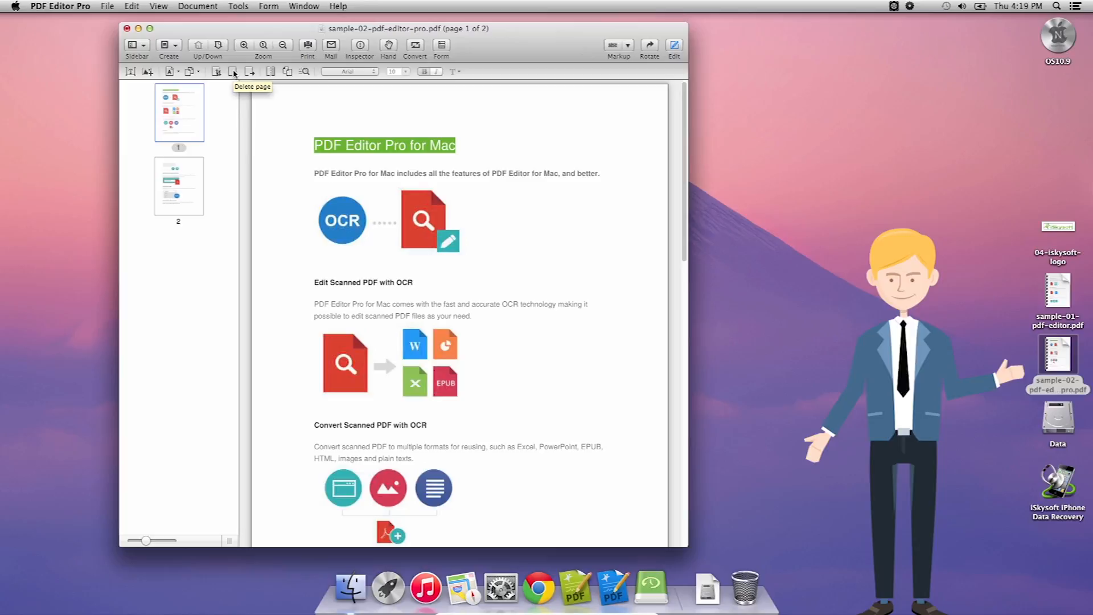
pyautogui.moveTo(270, 72)
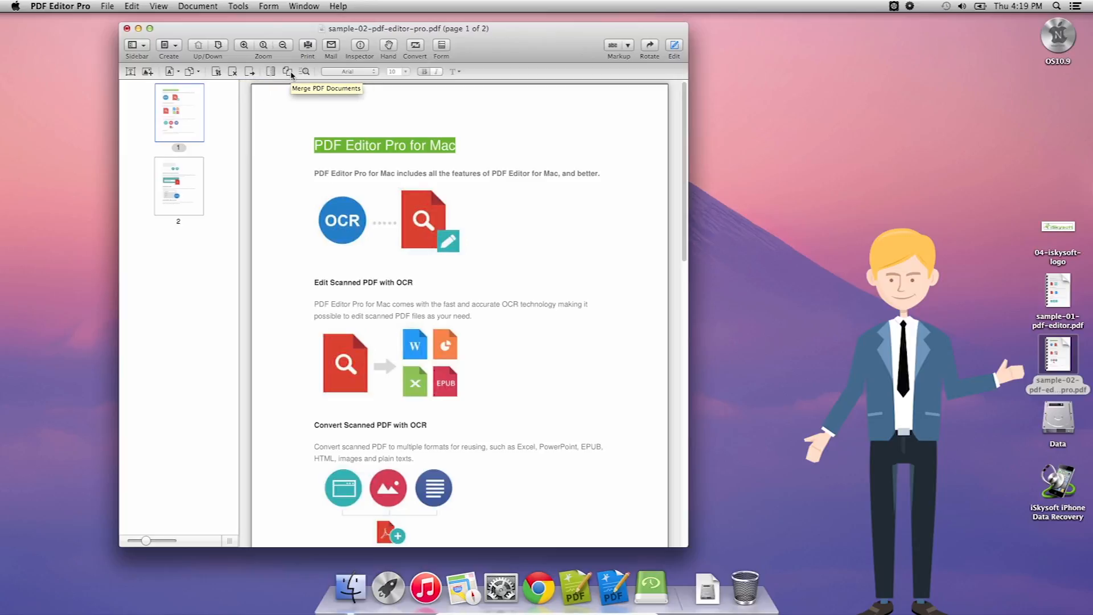
pyautogui.moveTo(198, 46)
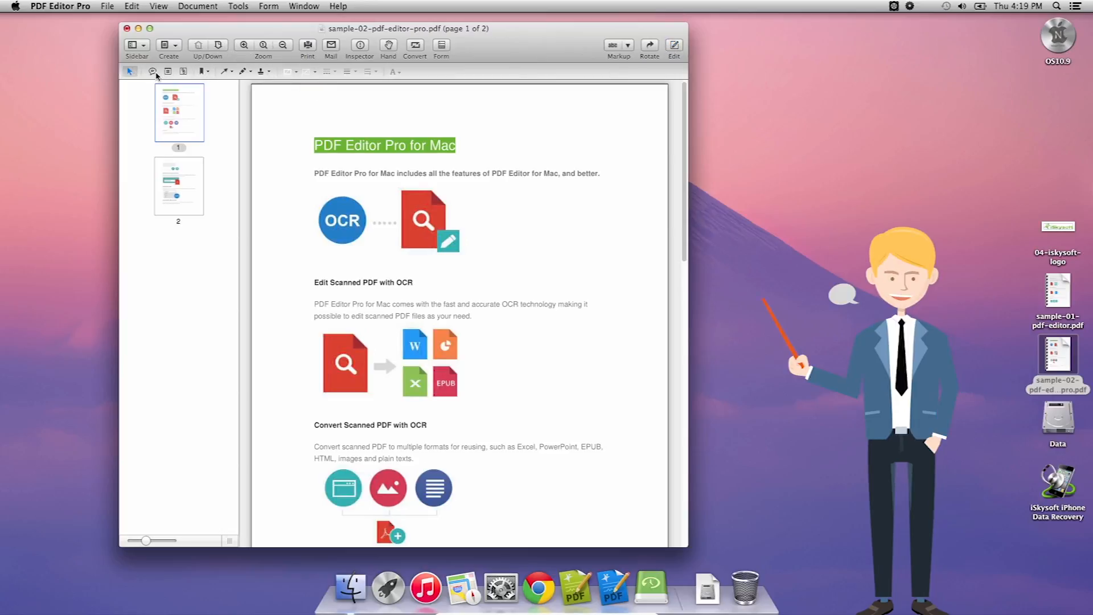
pyautogui.moveTo(182, 71)
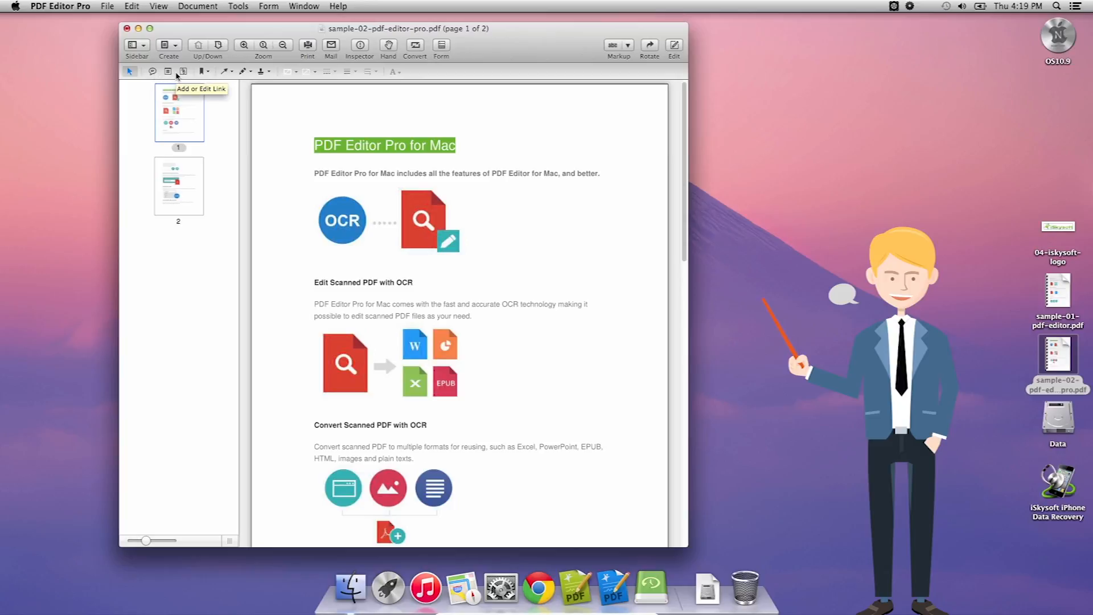
pyautogui.moveTo(200, 71)
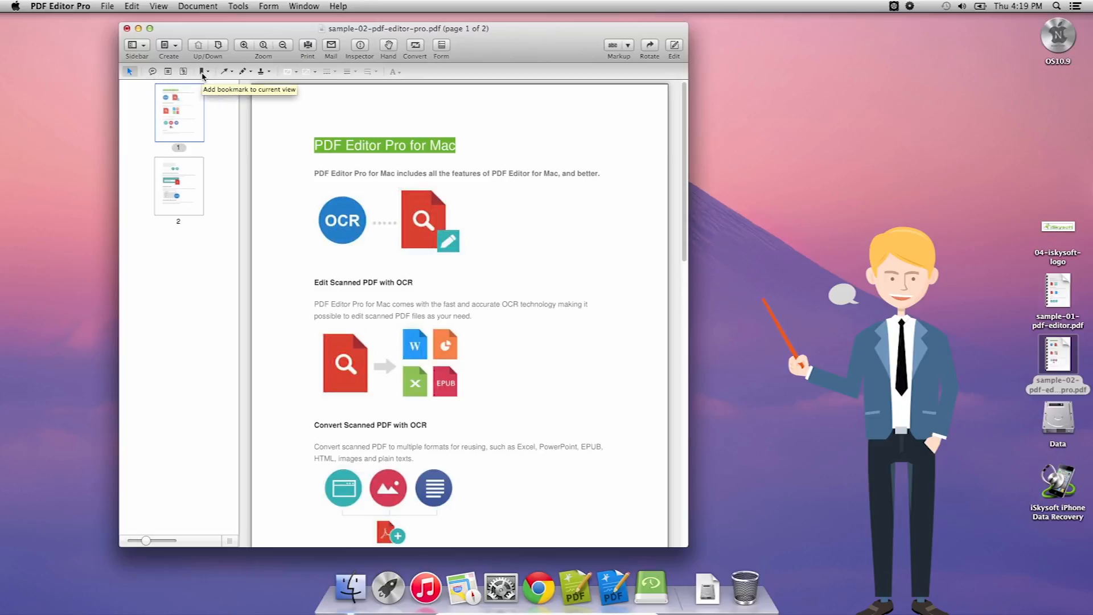
pyautogui.moveTo(226, 71)
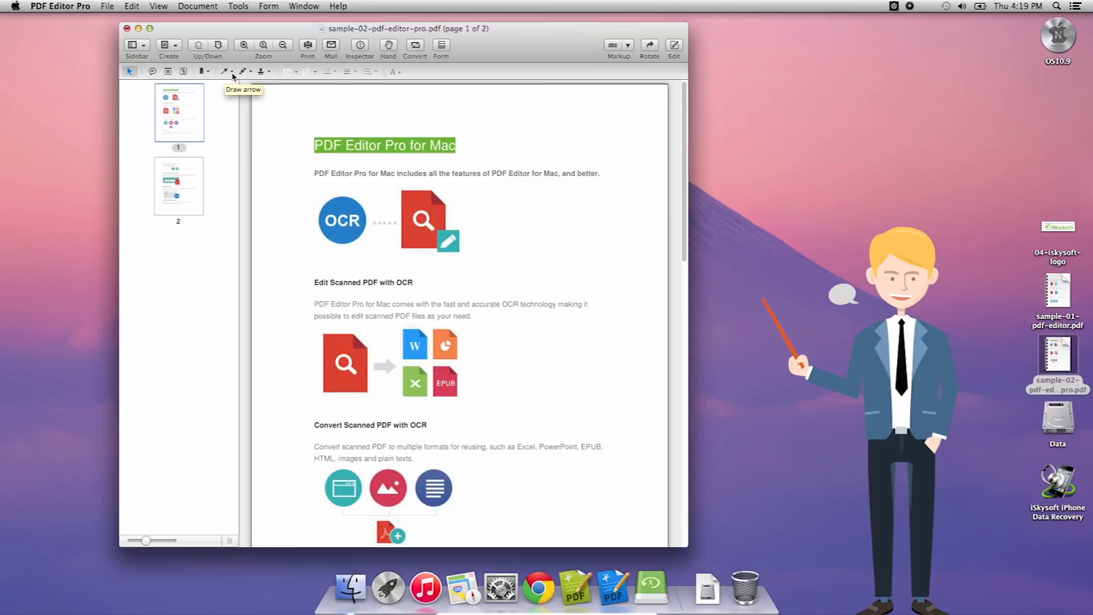
pyautogui.moveTo(266, 75)
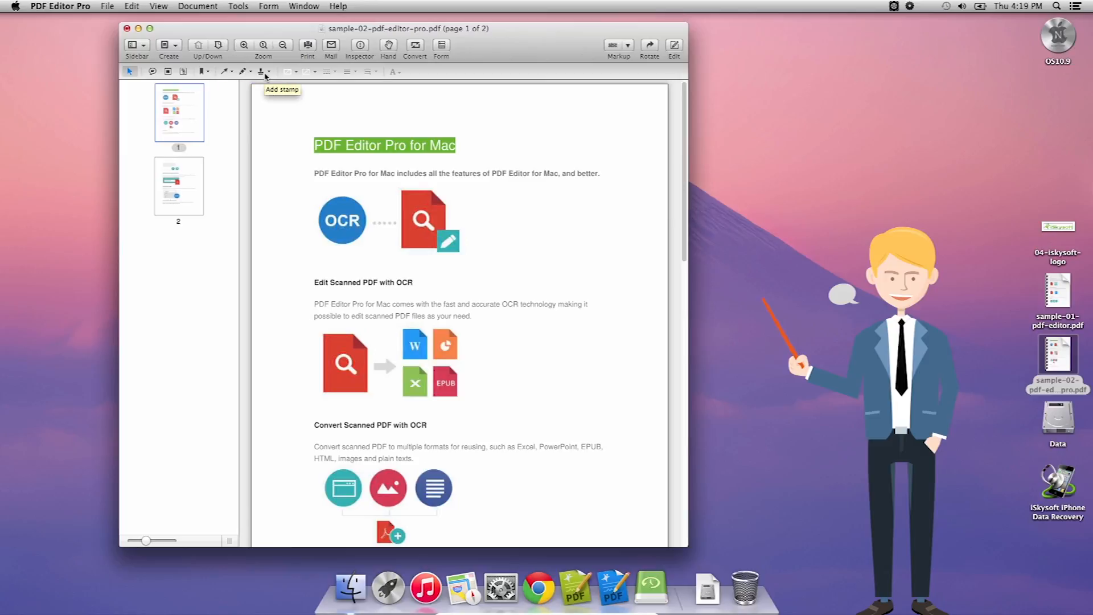
pyautogui.moveTo(325, 72)
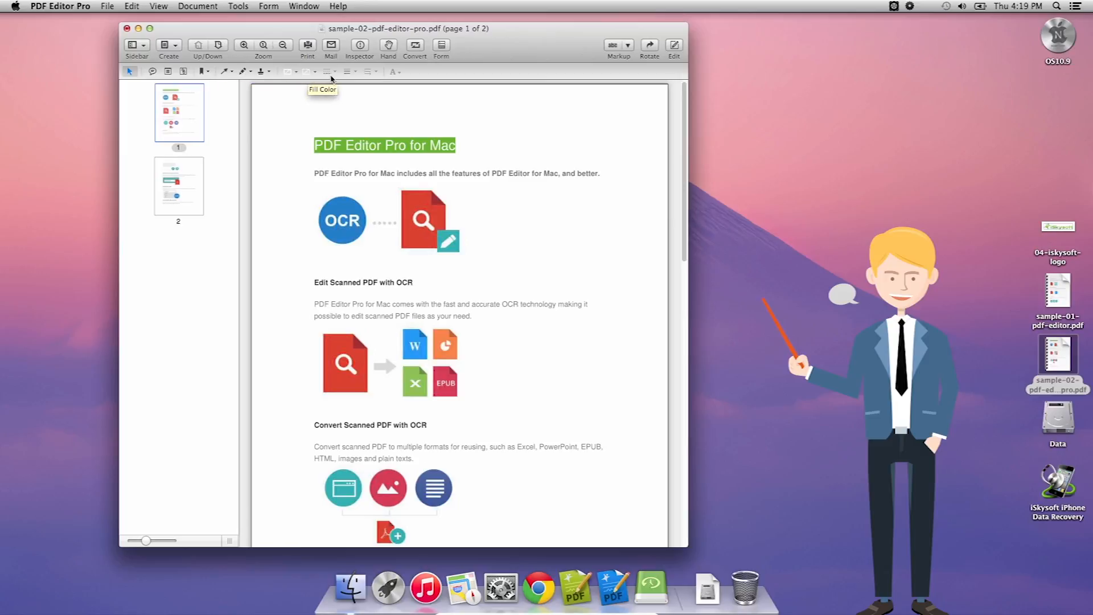
pyautogui.moveTo(348, 72)
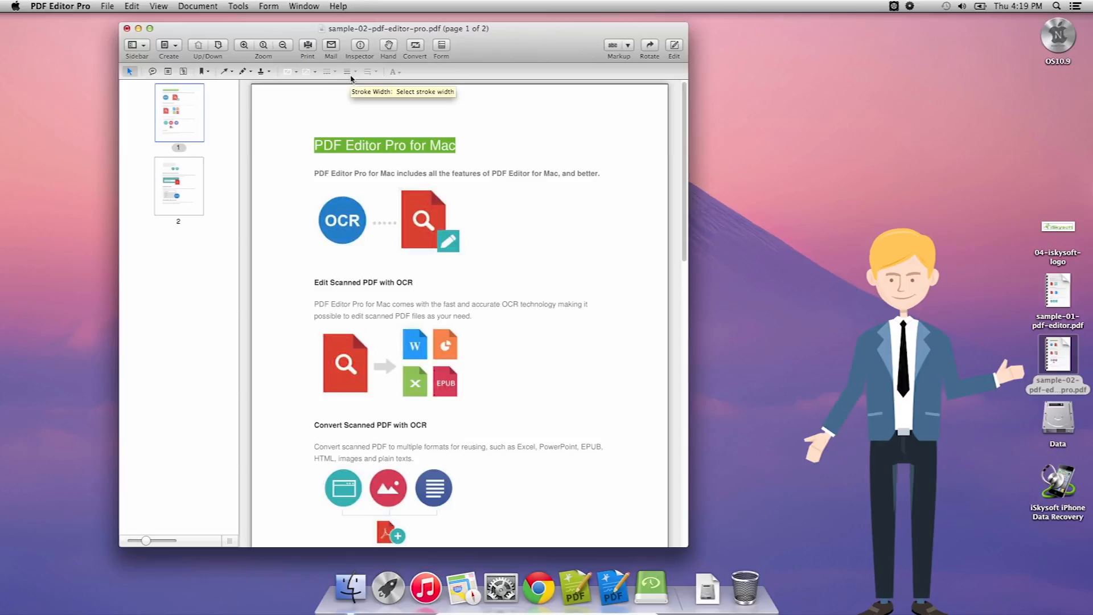
pyautogui.moveTo(396, 72)
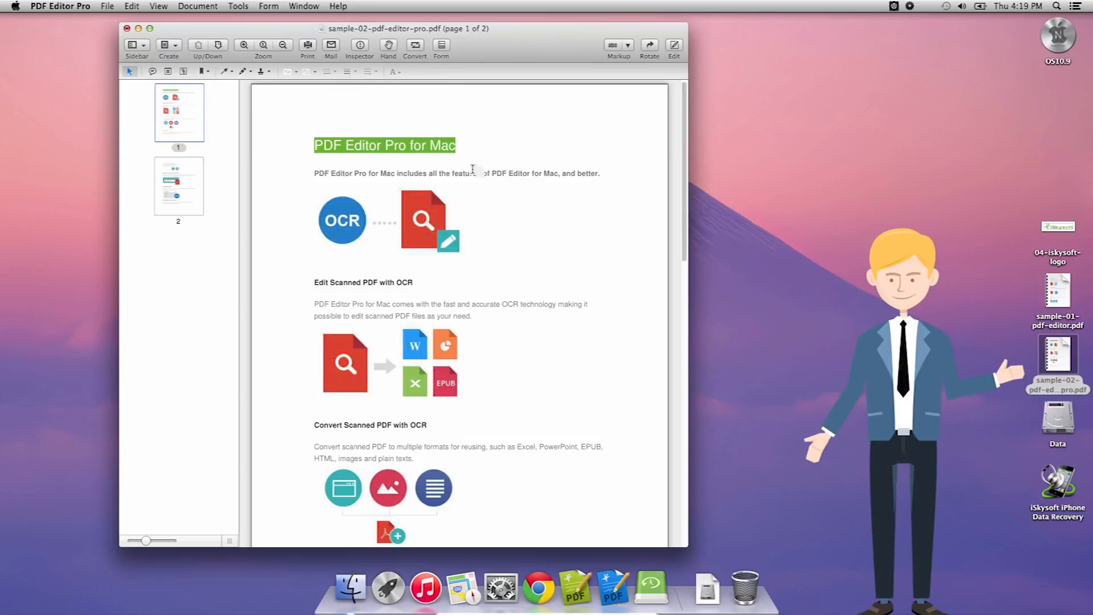
pyautogui.moveTo(444, 115)
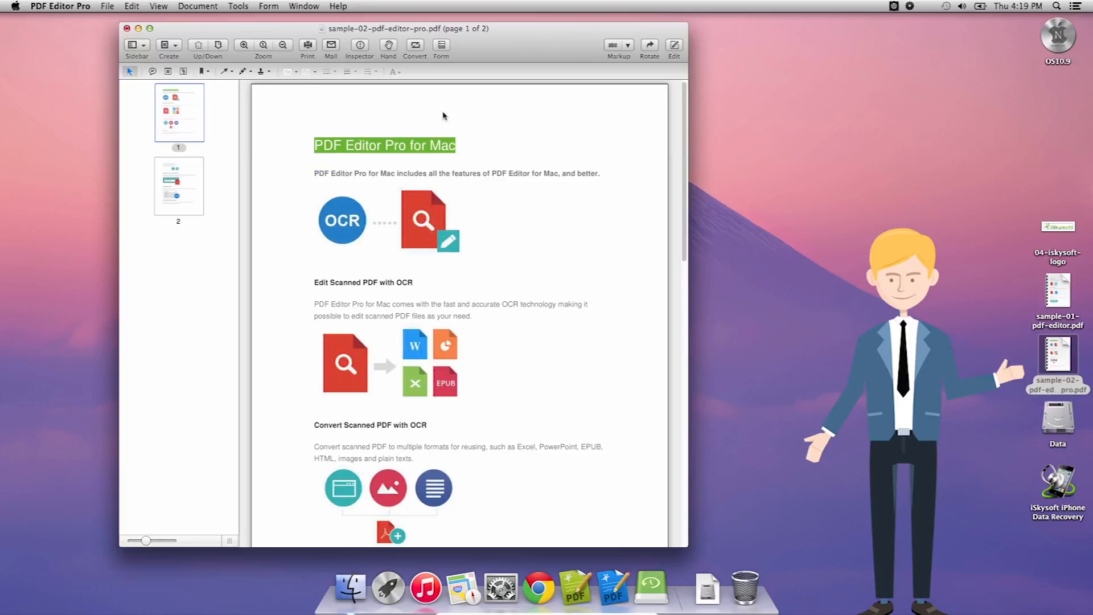
pyautogui.moveTo(223, 71)
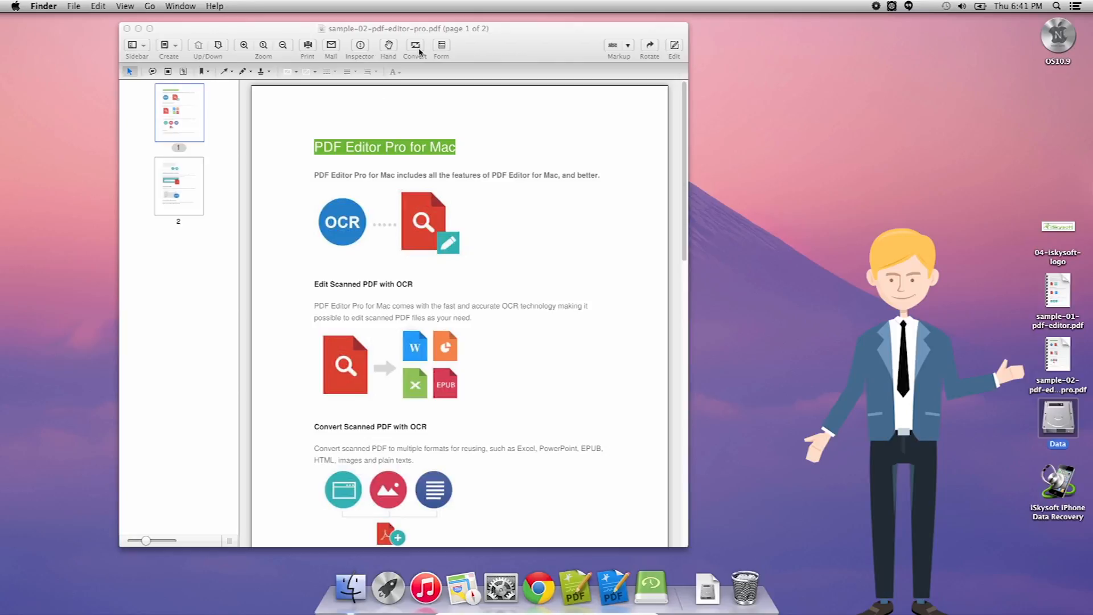
# Start a conversion of the sample PDF keeping the All Pages range
pyautogui.click(414, 45)
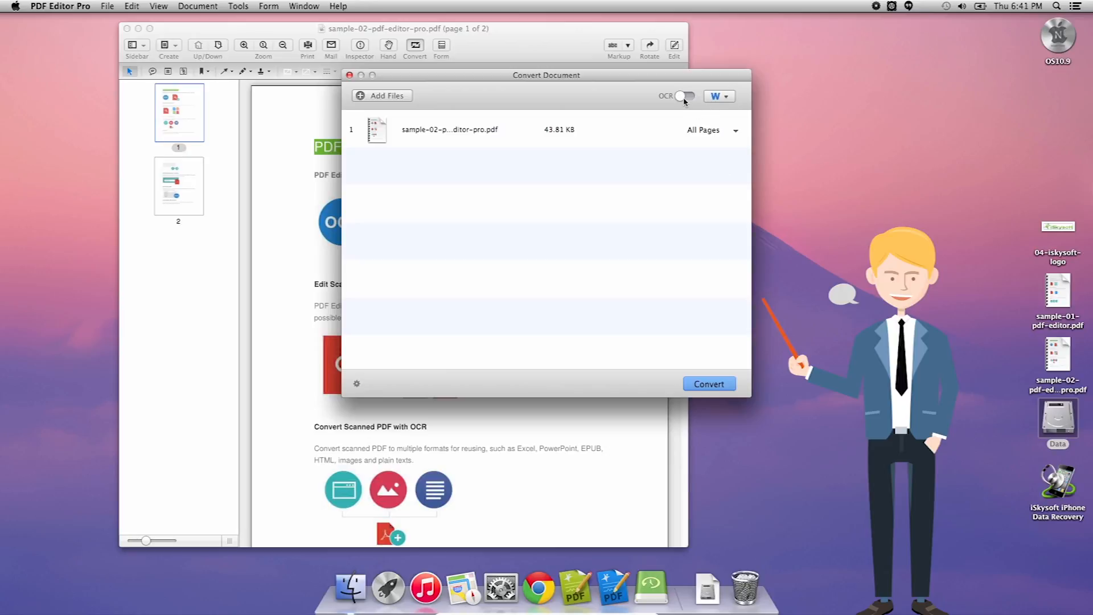
pyautogui.moveTo(687, 106)
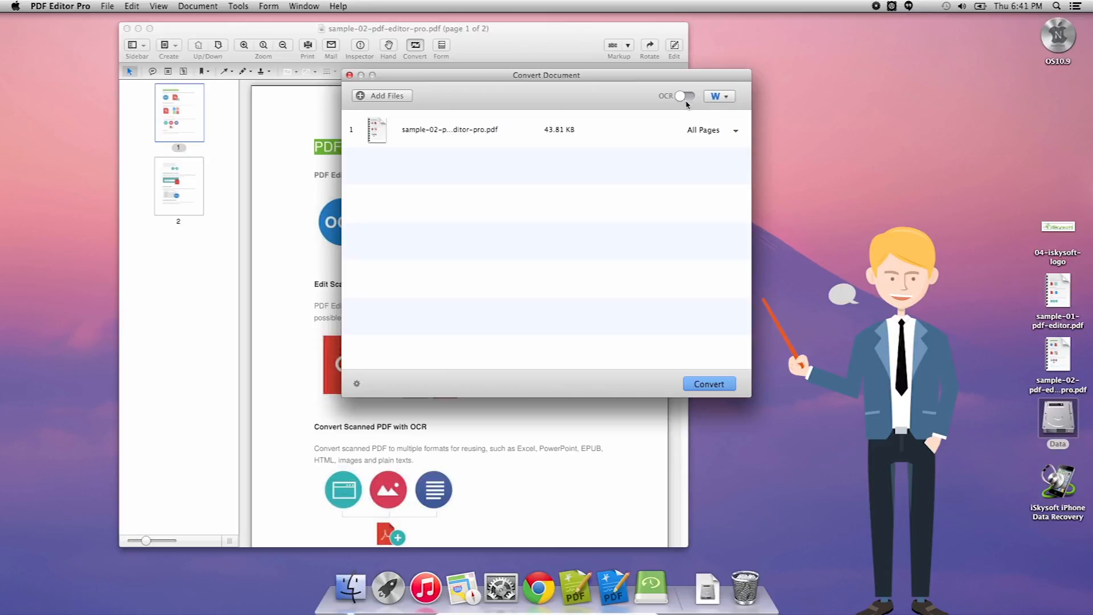
pyautogui.click(712, 129)
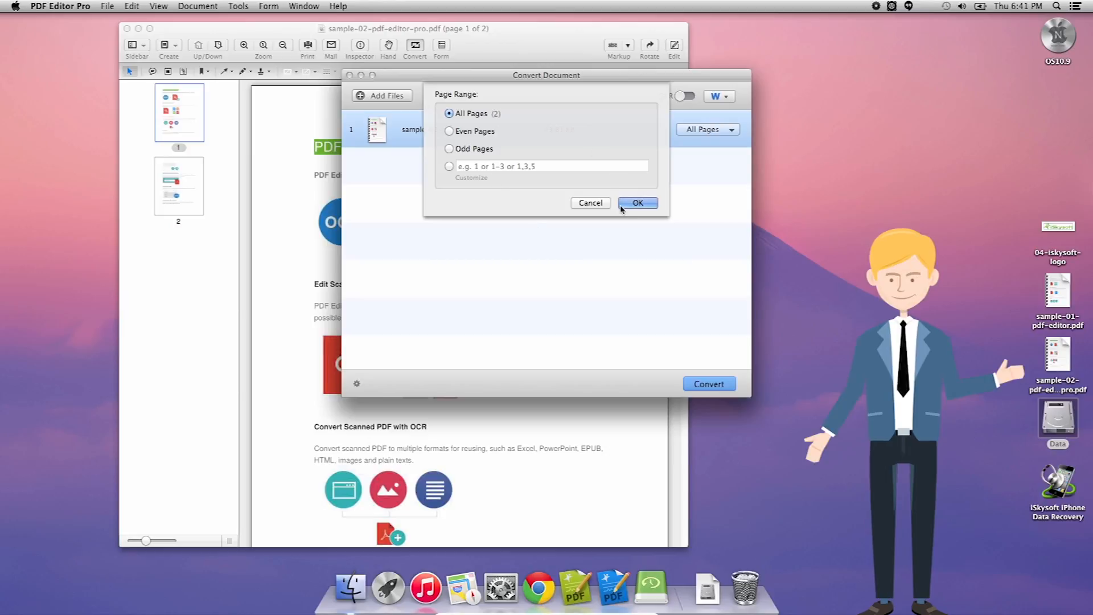
pyautogui.click(638, 202)
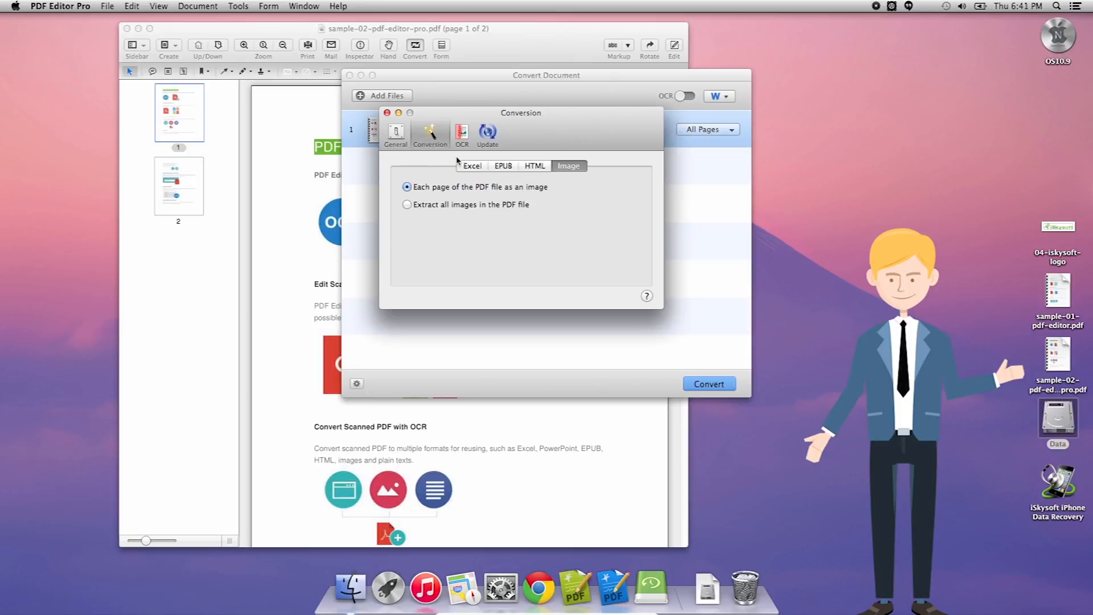
# Choose 'Convert all pages to a single worksheet (.xlsx)' in the Excel preferences
pyautogui.click(472, 166)
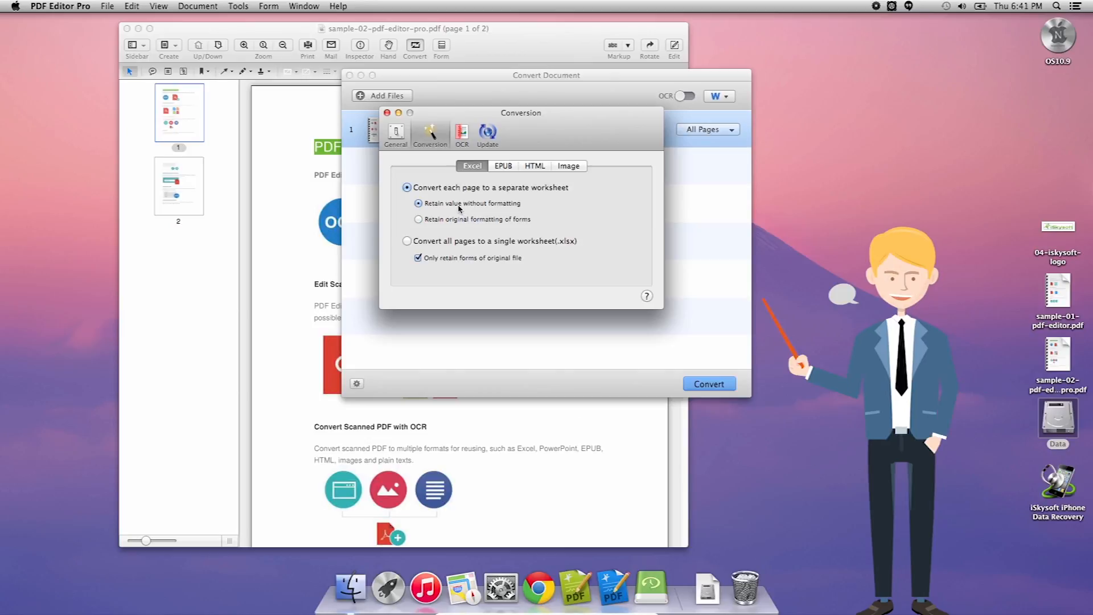
pyautogui.click(407, 240)
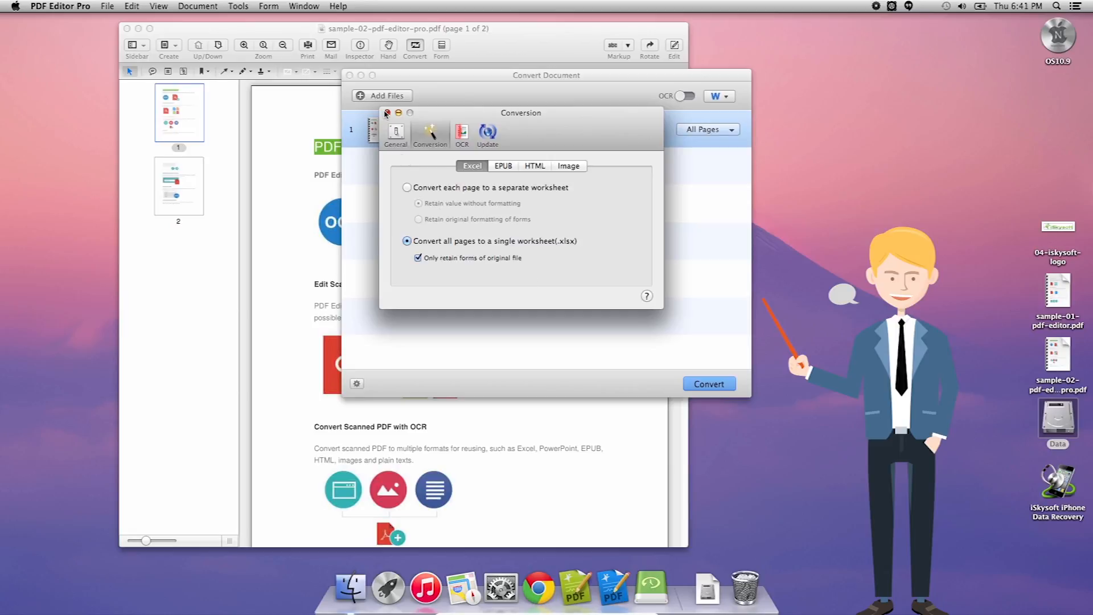
pyautogui.click(388, 113)
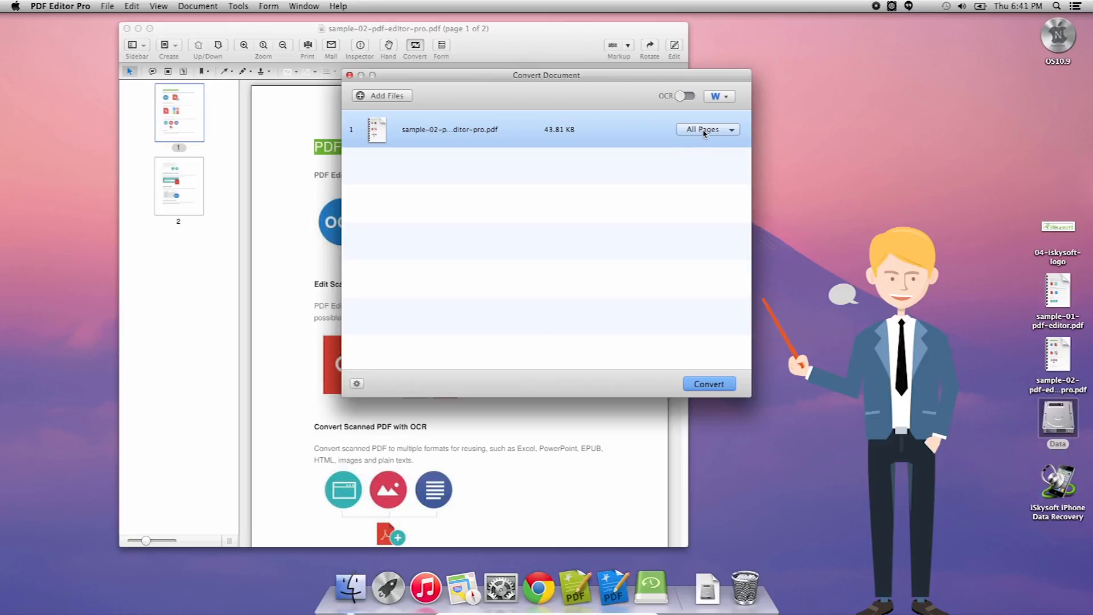
# Convert to Excel Workbook (.xlsx) and save the output in Documents
pyautogui.click(719, 96)
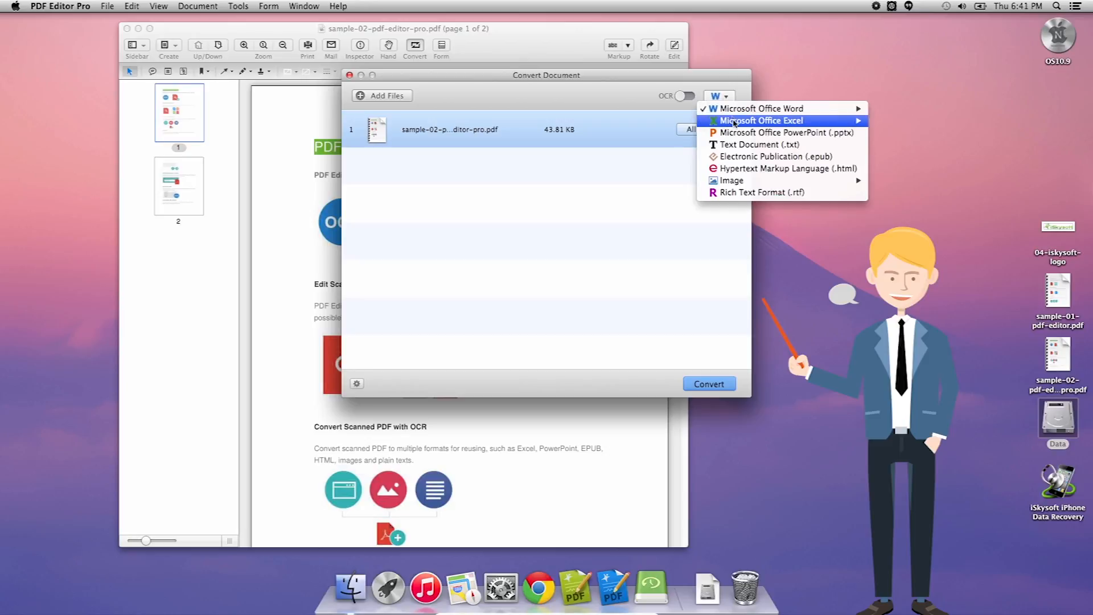
pyautogui.moveTo(858, 120)
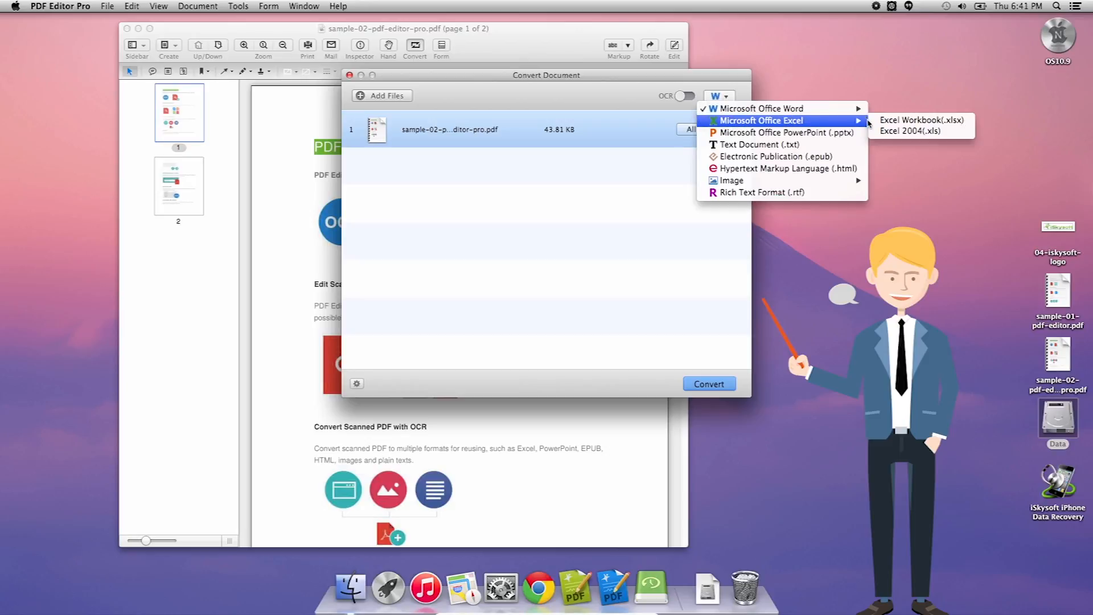
pyautogui.click(917, 121)
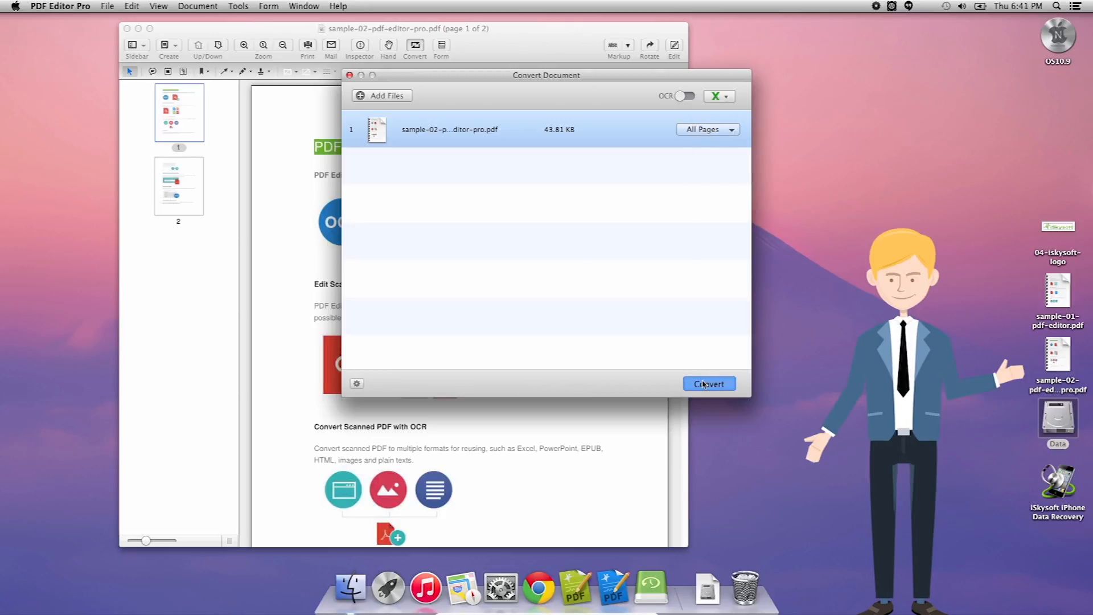
pyautogui.click(709, 384)
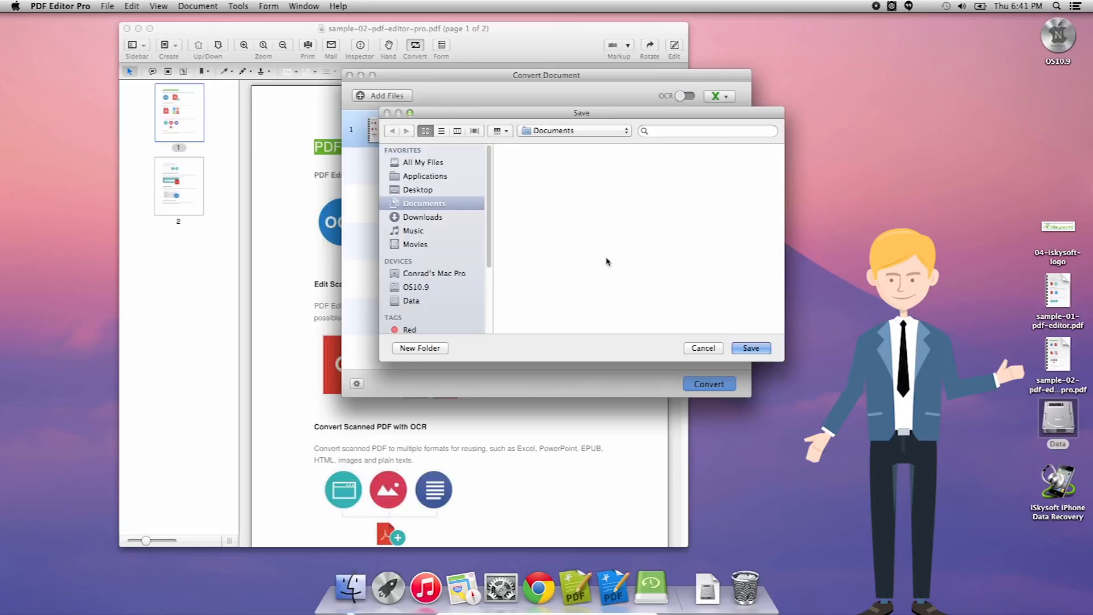
pyautogui.click(750, 348)
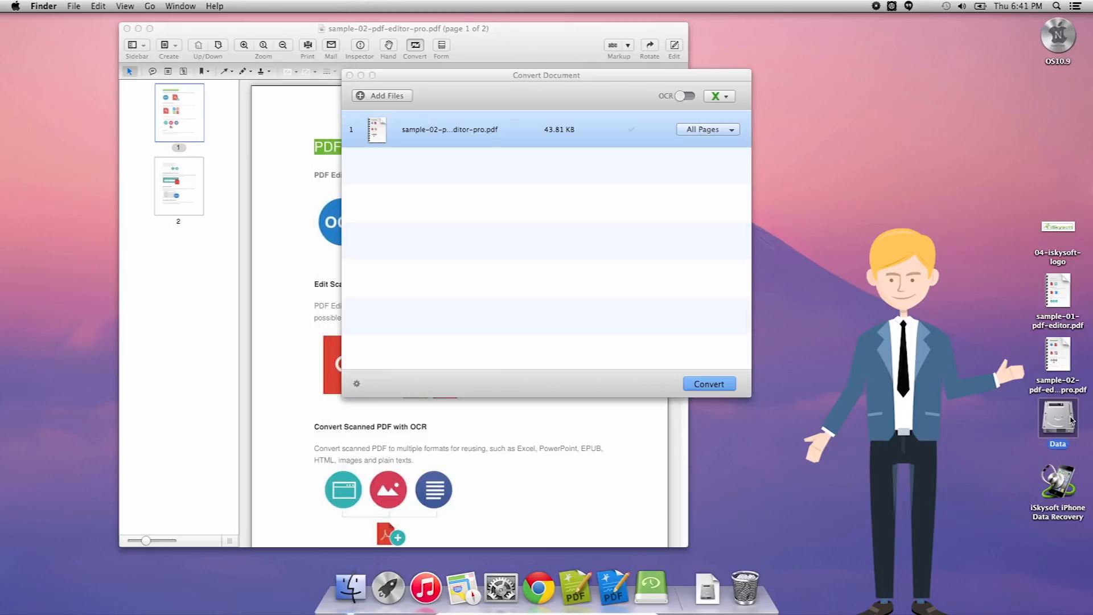
# Locate and select sample-02-pdf-editor-pro.xlsx in the Data drive's Documents folder
pyautogui.doubleClick(1059, 418)
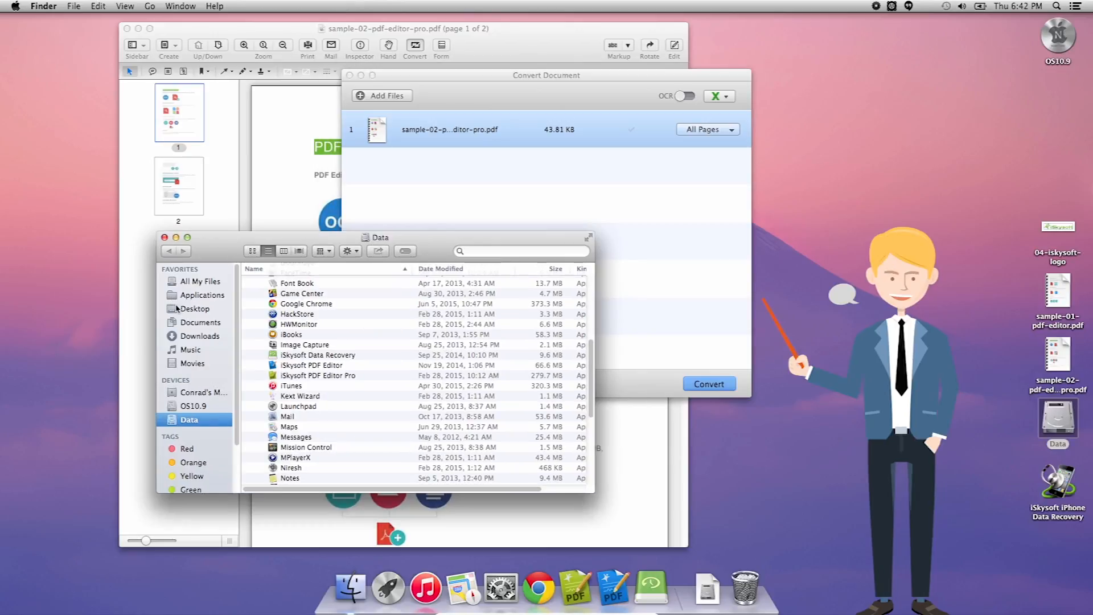
pyautogui.click(200, 322)
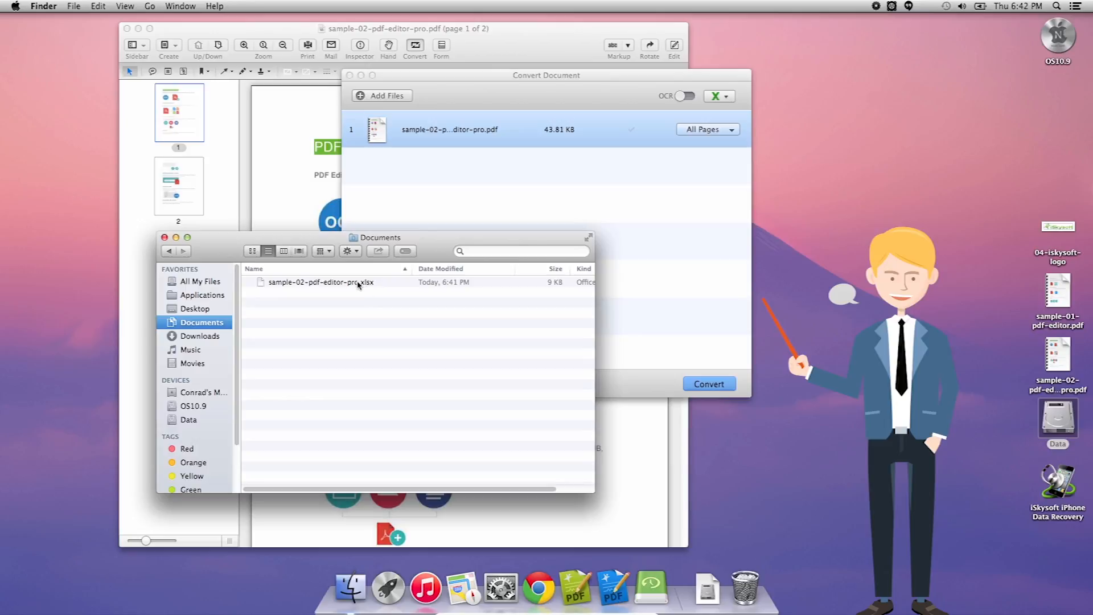
pyautogui.click(318, 281)
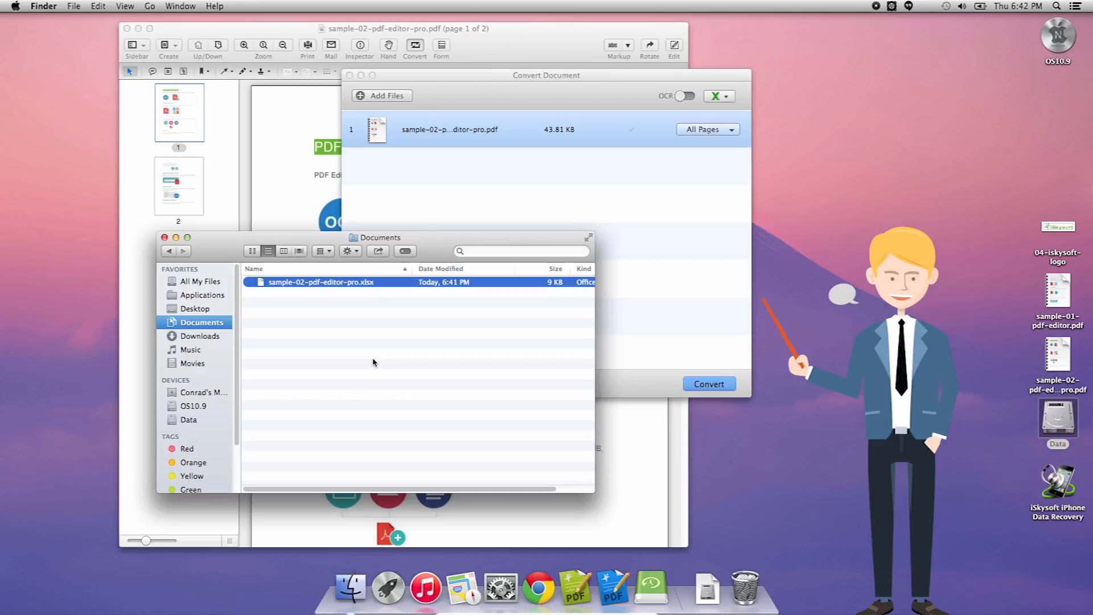